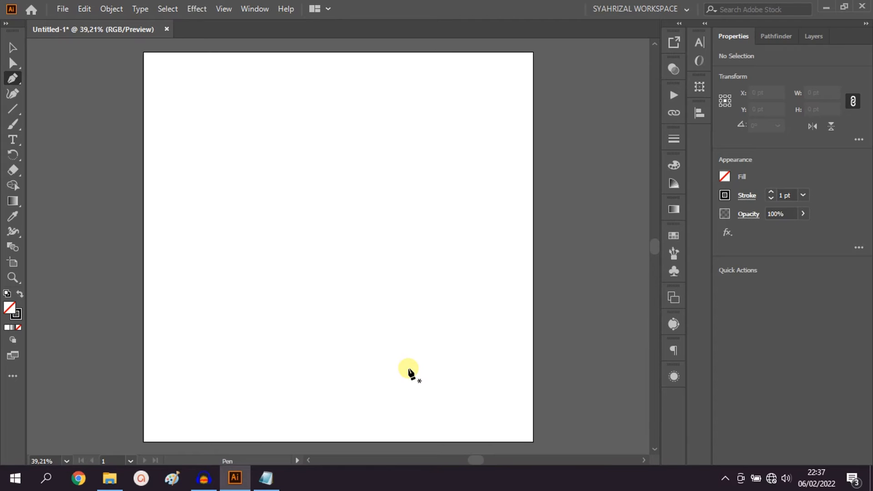
- Draw thin straight line segments across the upper part of the artboard with the Pen Tool
left_click(11, 47)
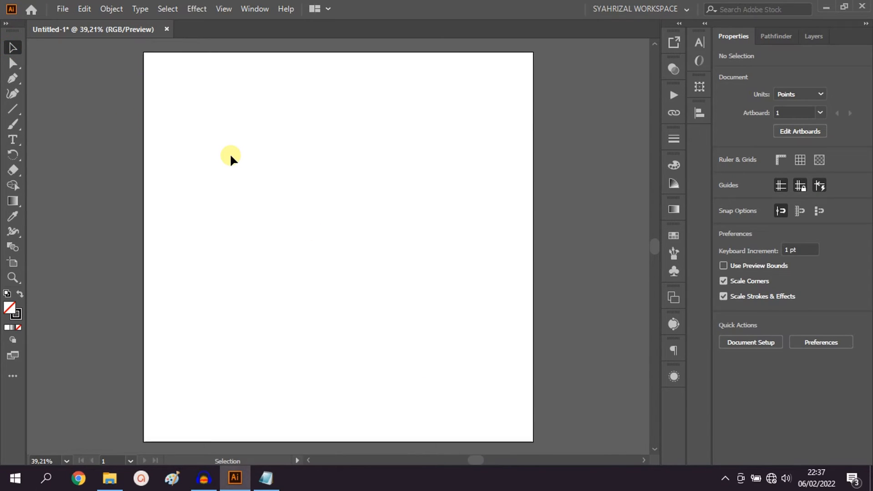
mouse_move(213, 149)
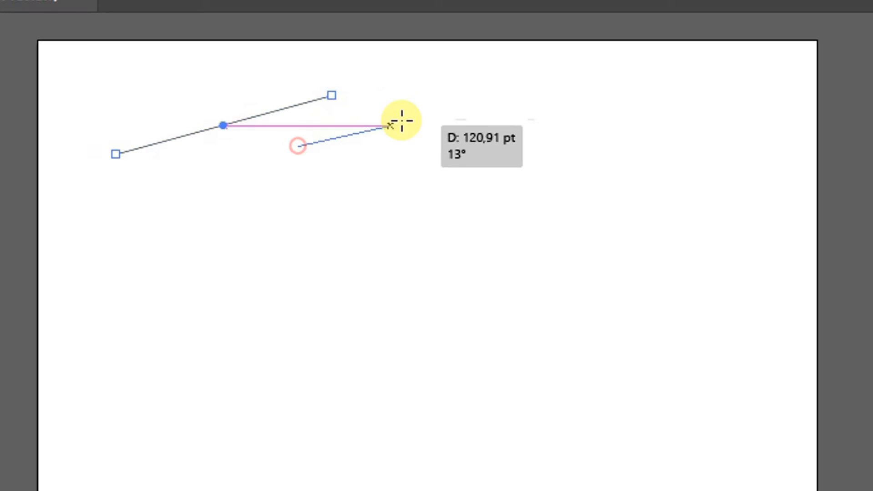
left_click_drag(384, 125, 470, 147)
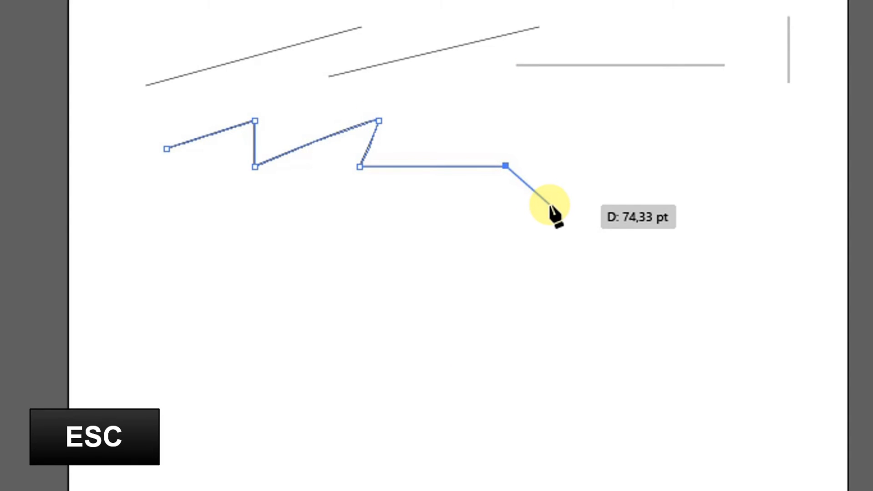
- Finish the zigzag path ending in a horizontal stretch below the straight lines
key("escape")
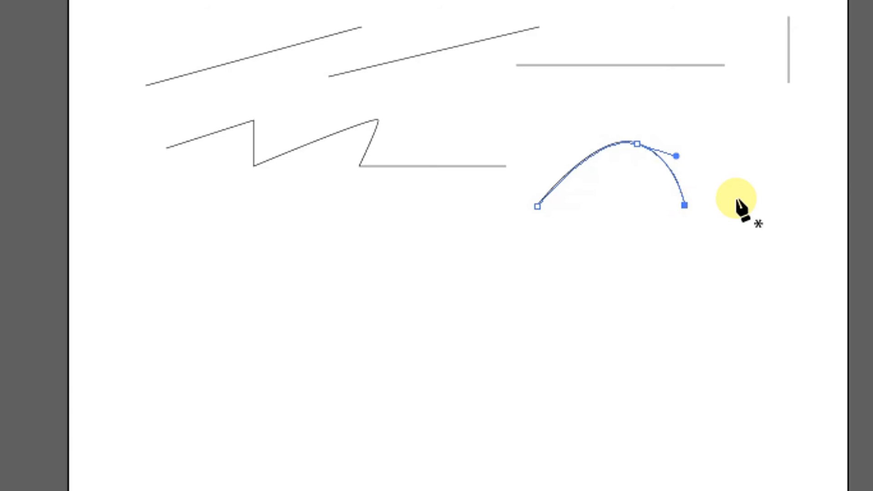
mouse_move(732, 125)
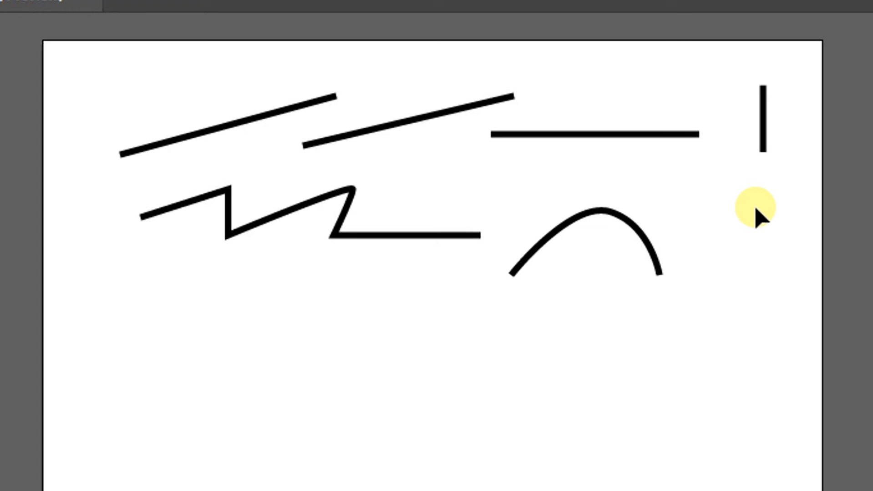
mouse_move(743, 220)
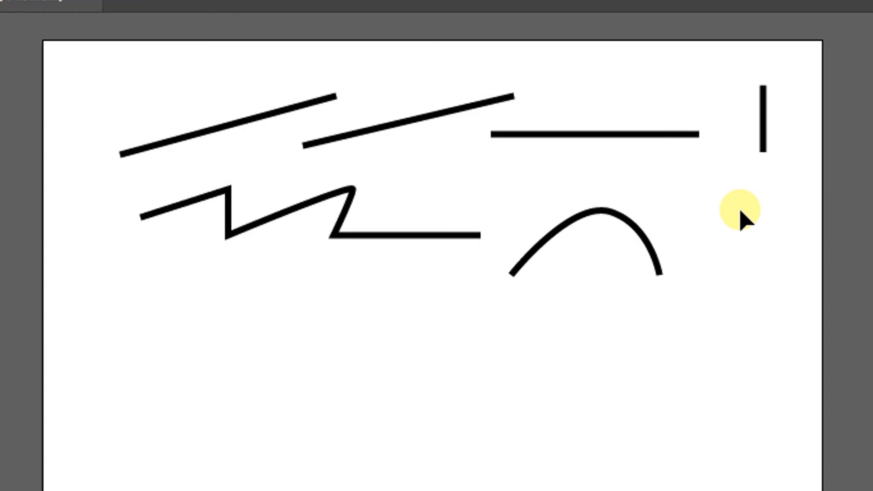